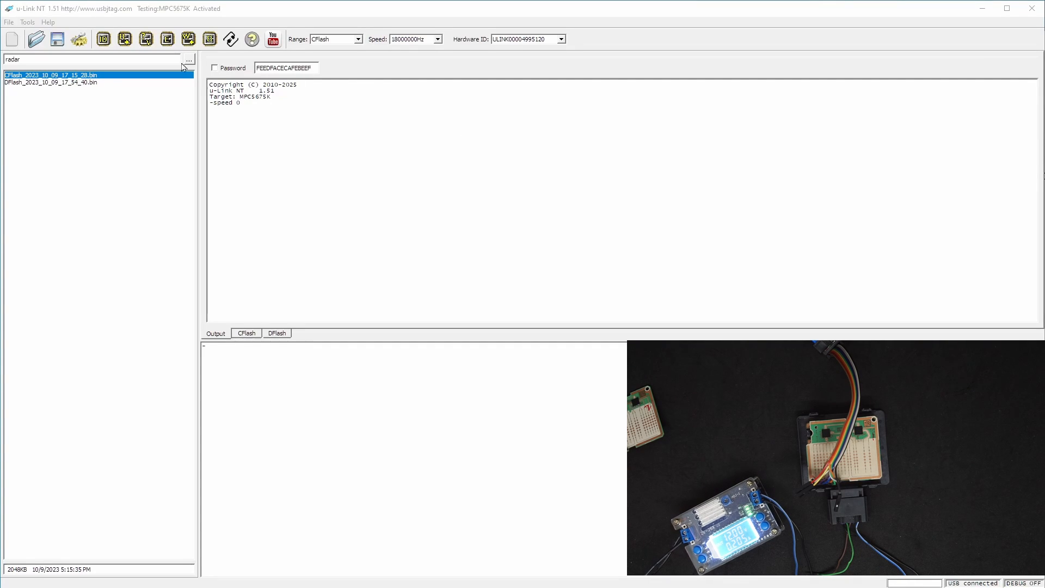
Detect the MPC5675K target over JTAG, reporting its Code Flash and Data Flash addresses
{"action": "left_click", "coordinate": [103, 38]}
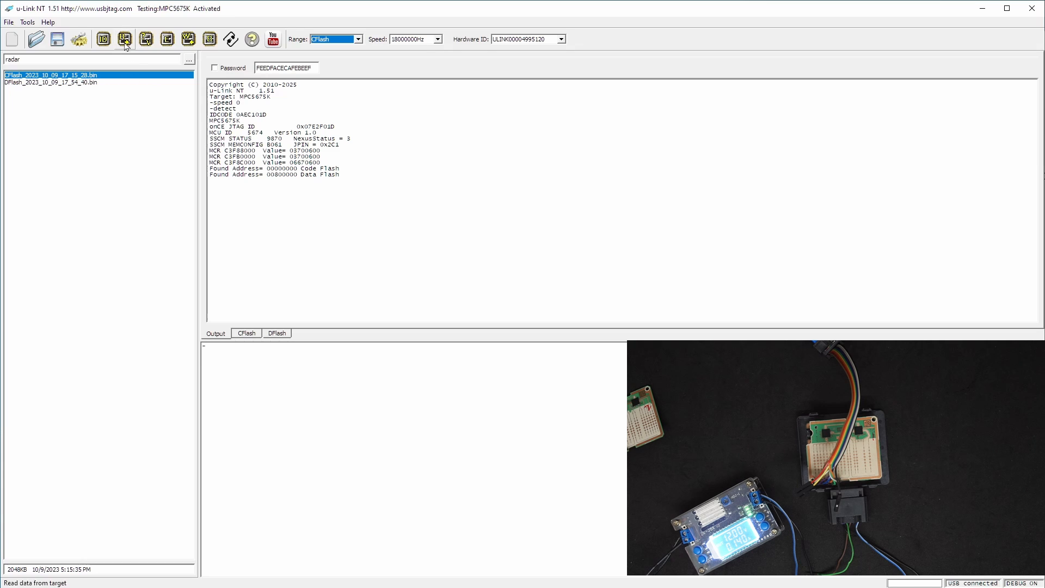
Read the code flash from the target and save it to a .bin backup file
{"action": "left_click", "coordinate": [125, 39]}
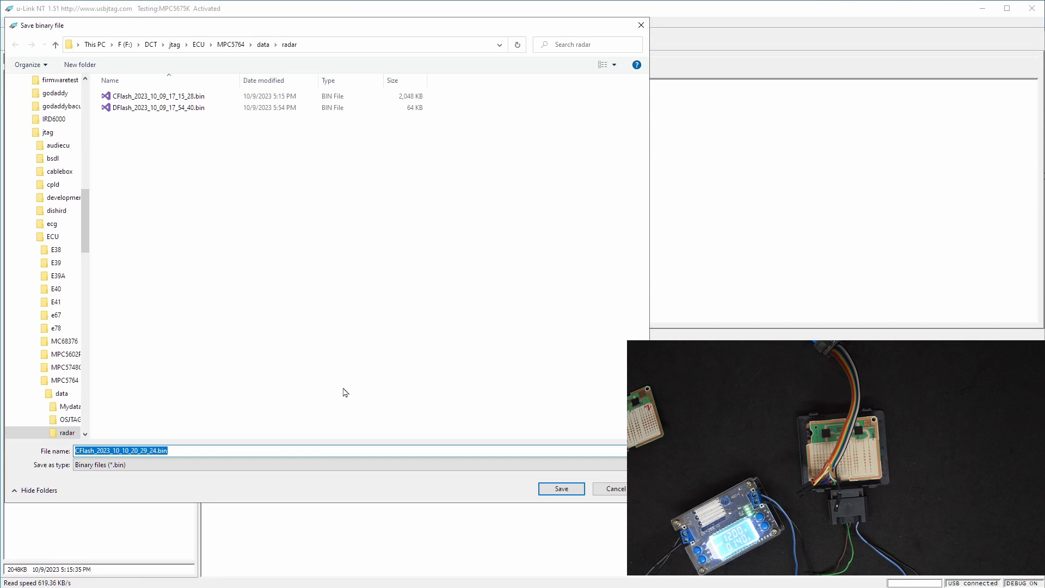
{"action": "mouse_move", "coordinate": [367, 248]}
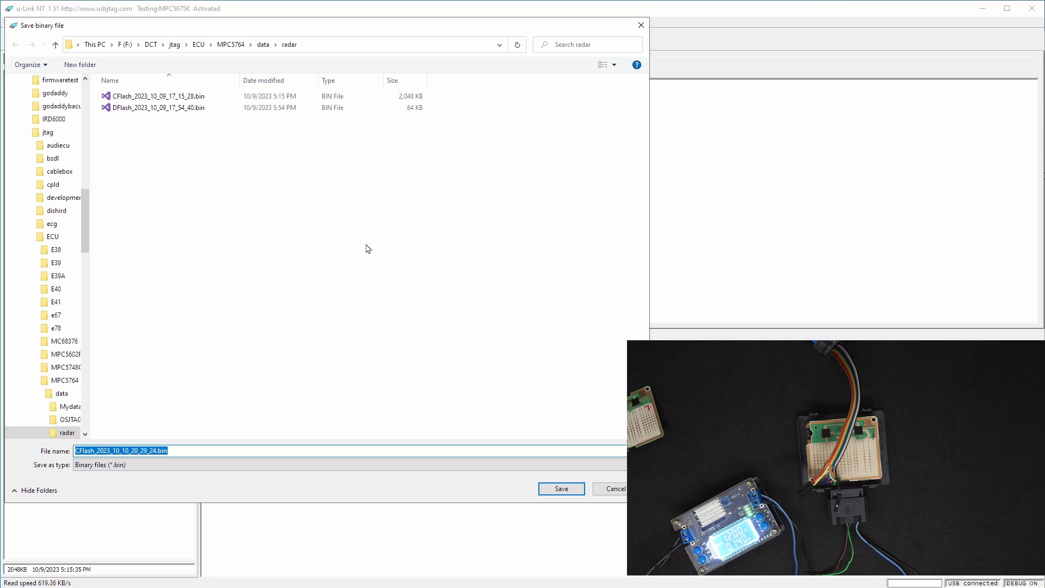
{"action": "mouse_move", "coordinate": [235, 176]}
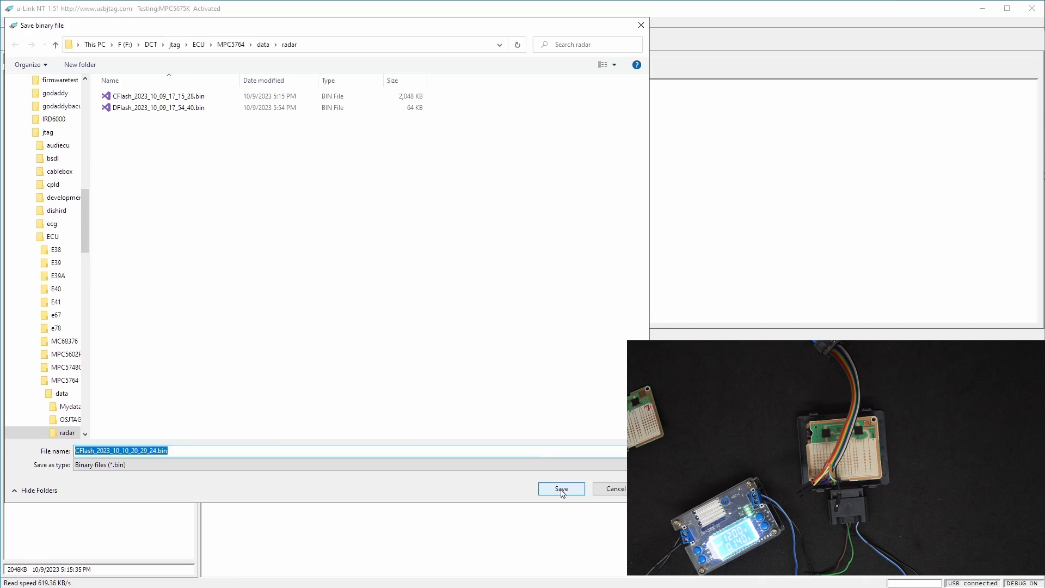
{"action": "left_click", "coordinate": [561, 488]}
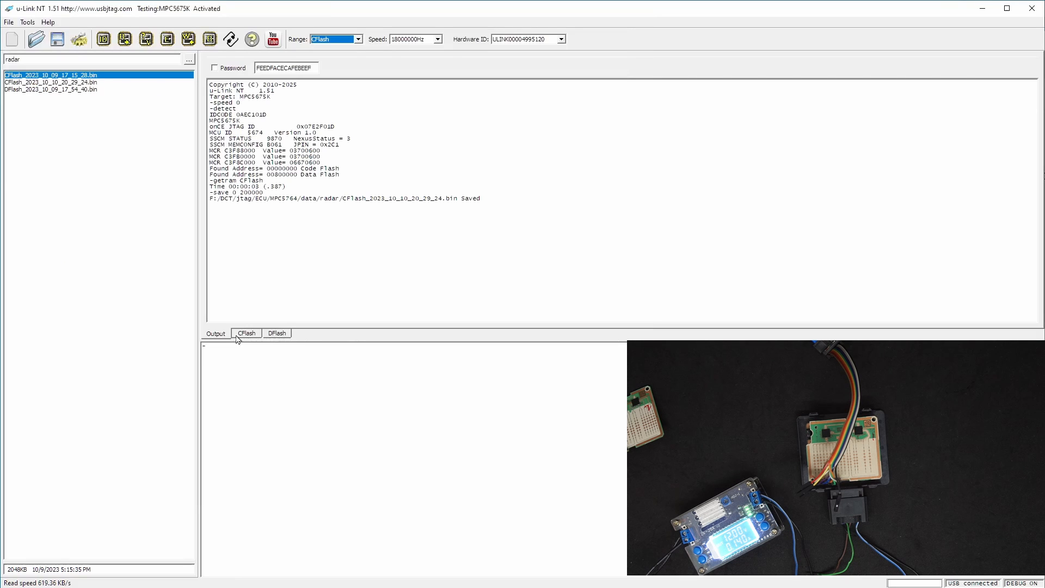
Switch the range to DFlash, read the data flash and save it to a .bin backup file
{"action": "left_click", "coordinate": [358, 39]}
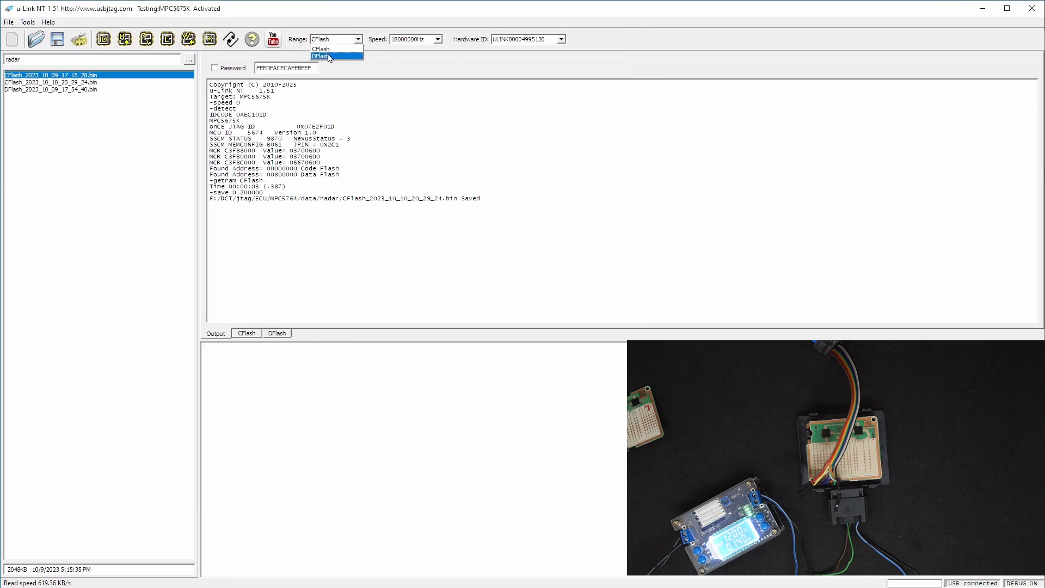
{"action": "left_click", "coordinate": [320, 55]}
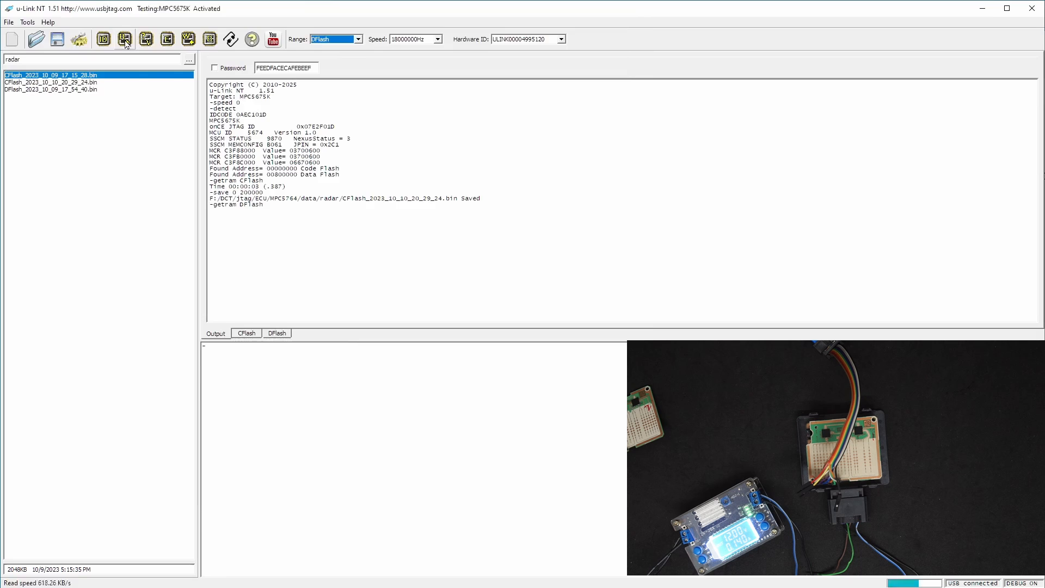
{"action": "left_click", "coordinate": [124, 39]}
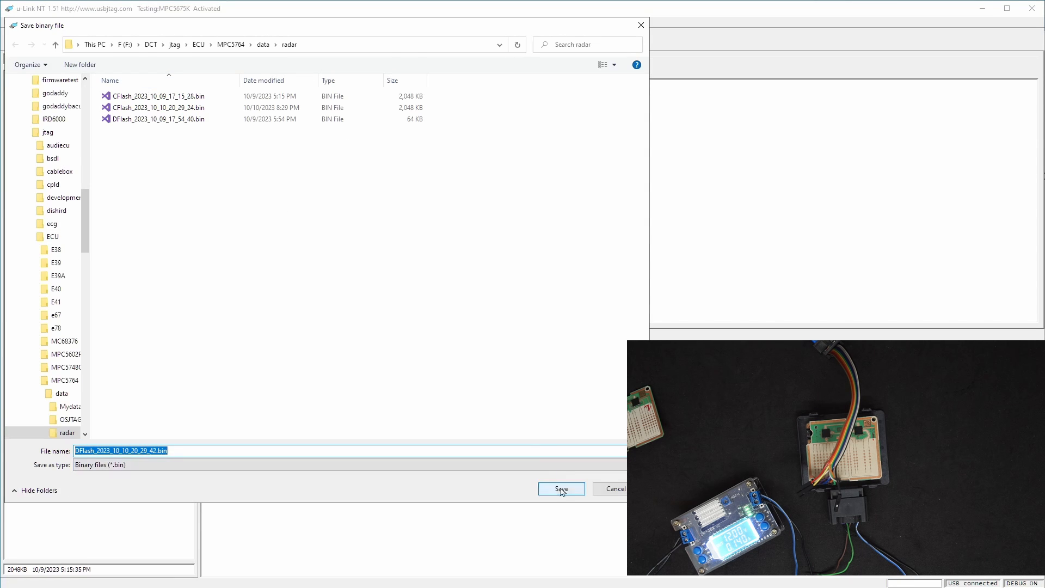
{"action": "left_click", "coordinate": [560, 489]}
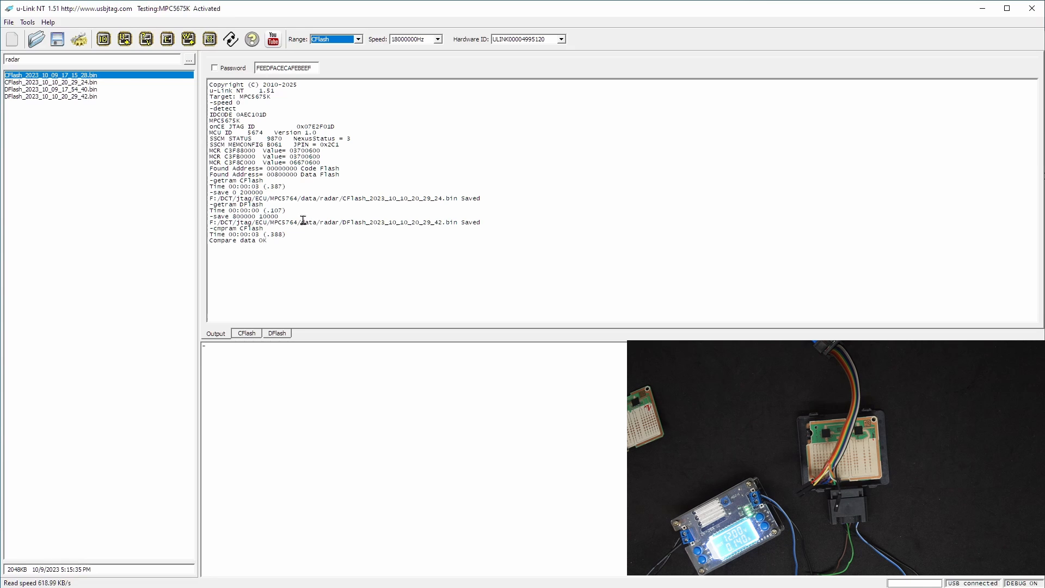
{"action": "mouse_move", "coordinate": [130, 145]}
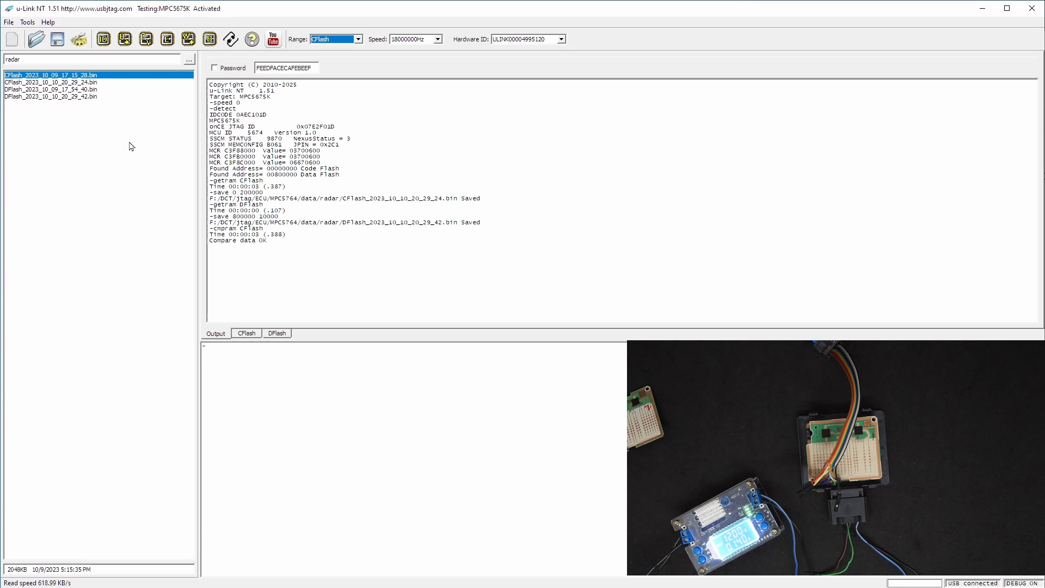
{"action": "mouse_move", "coordinate": [190, 165]}
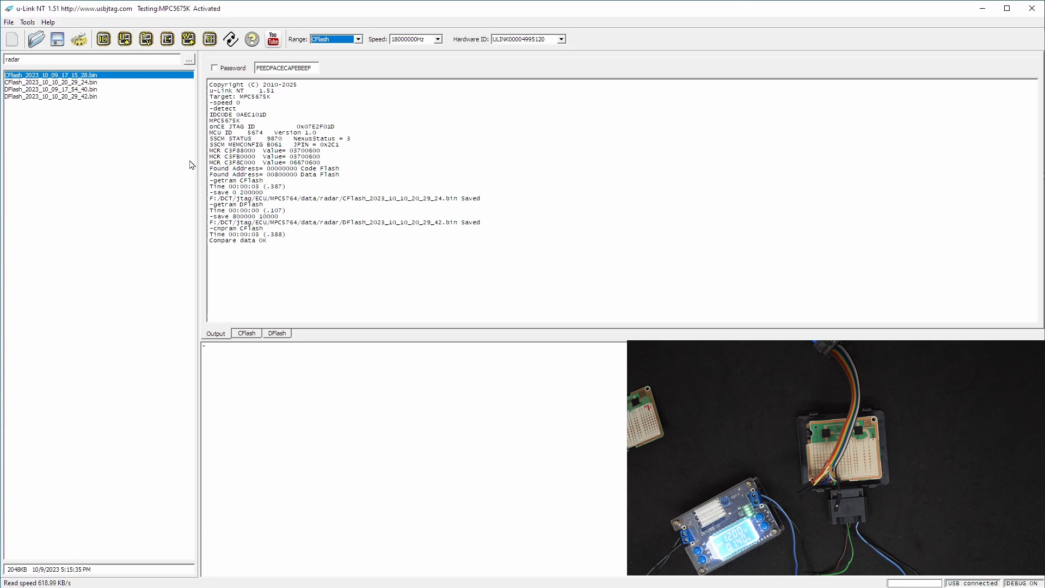
{"action": "mouse_move", "coordinate": [273, 343]}
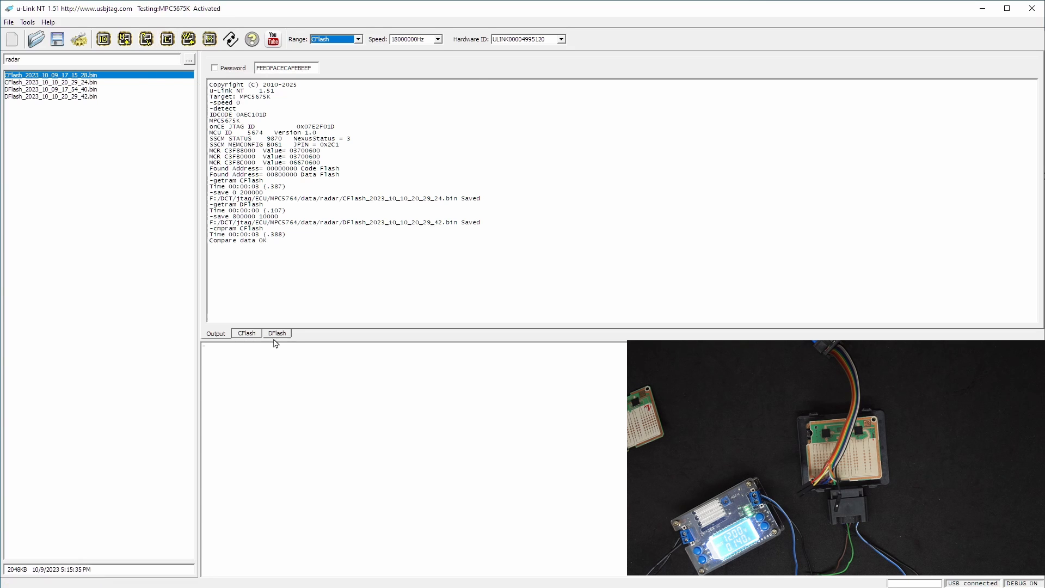
Erase the data flash, compare it and confirm it blank, then begin erasing the code flash
{"action": "left_click", "coordinate": [335, 39]}
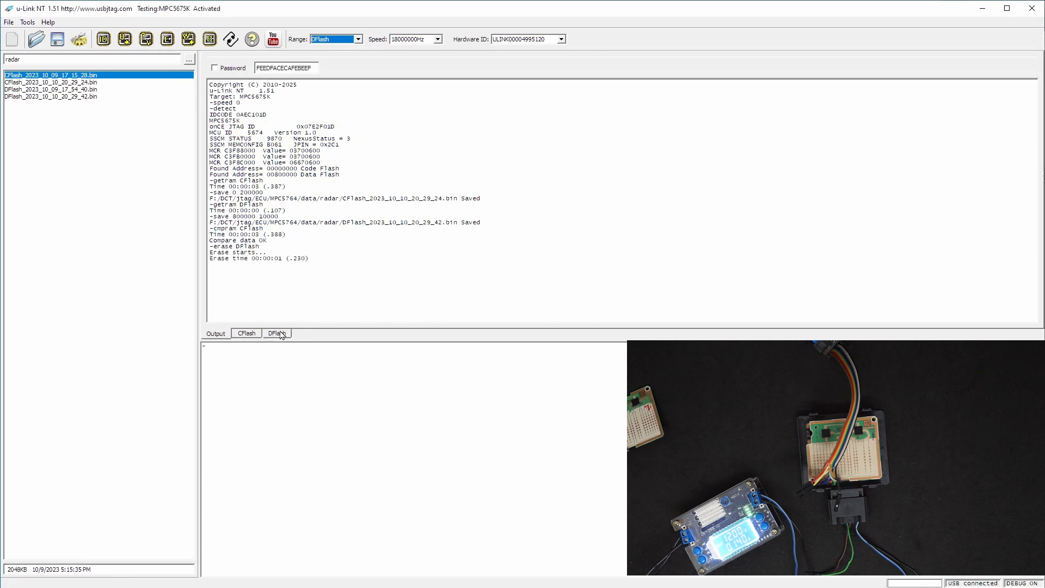
{"action": "left_click", "coordinate": [276, 333]}
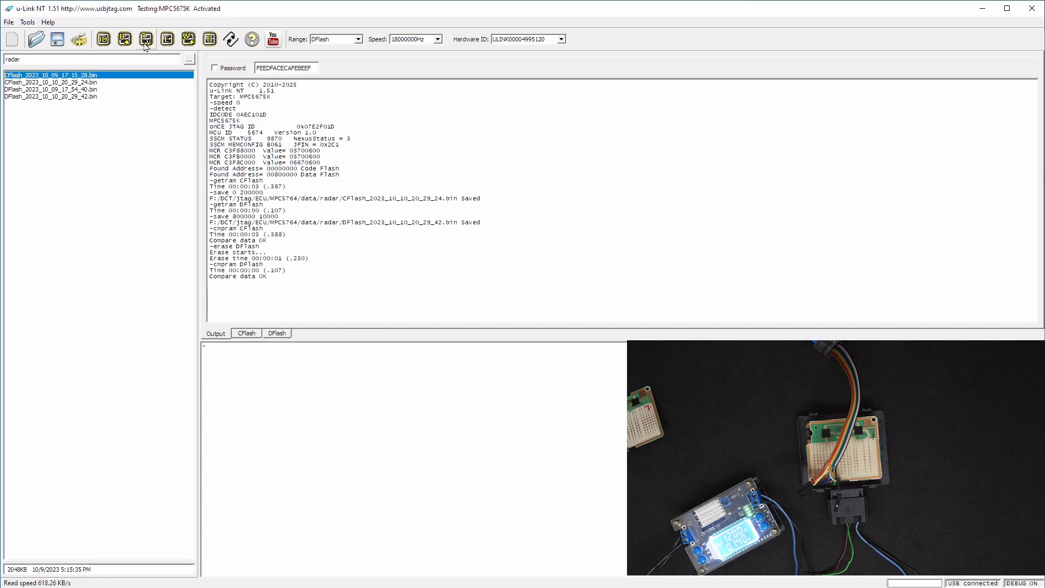
{"action": "left_click", "coordinate": [209, 39]}
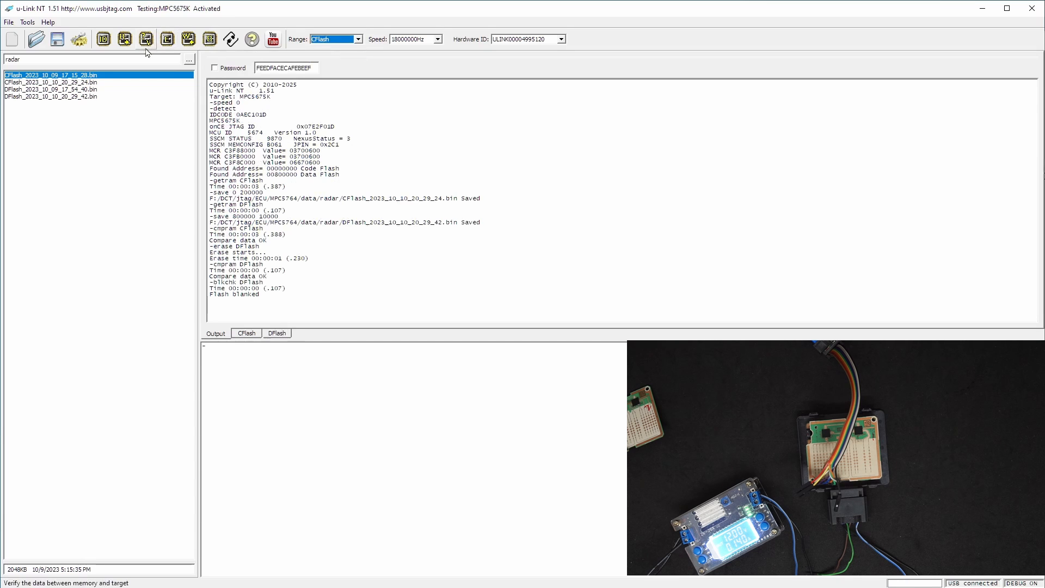
{"action": "left_click", "coordinate": [145, 40]}
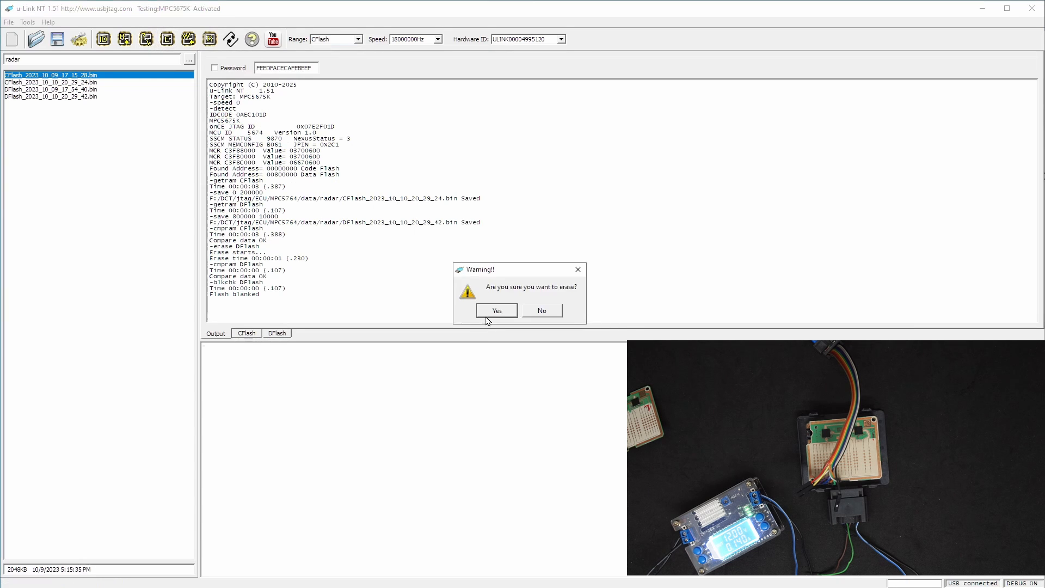
Confirm the code flash erase, compare it and inspect its all-FF hex contents
{"action": "left_click", "coordinate": [497, 311]}
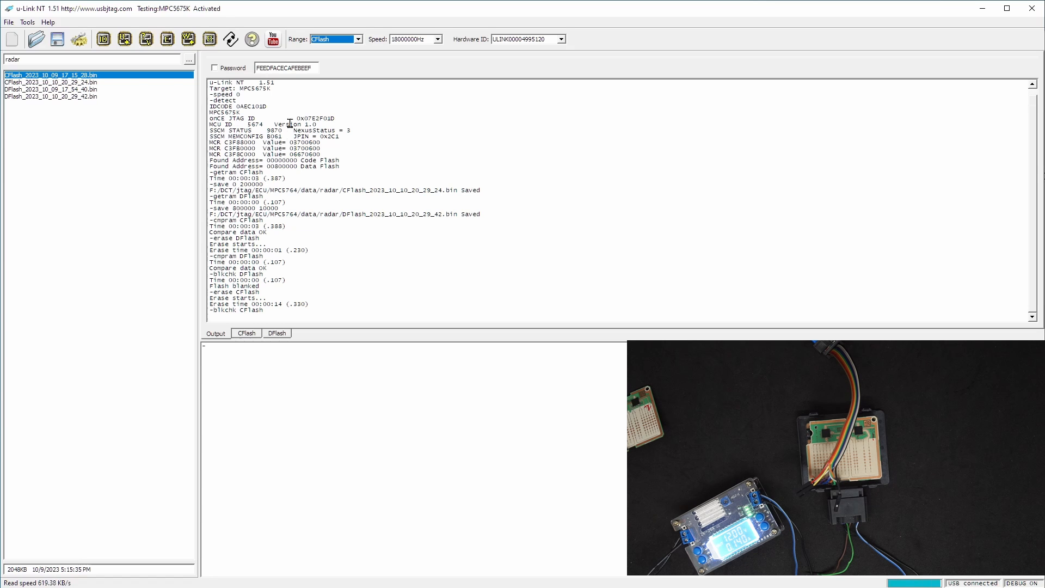
{"action": "left_click", "coordinate": [246, 333]}
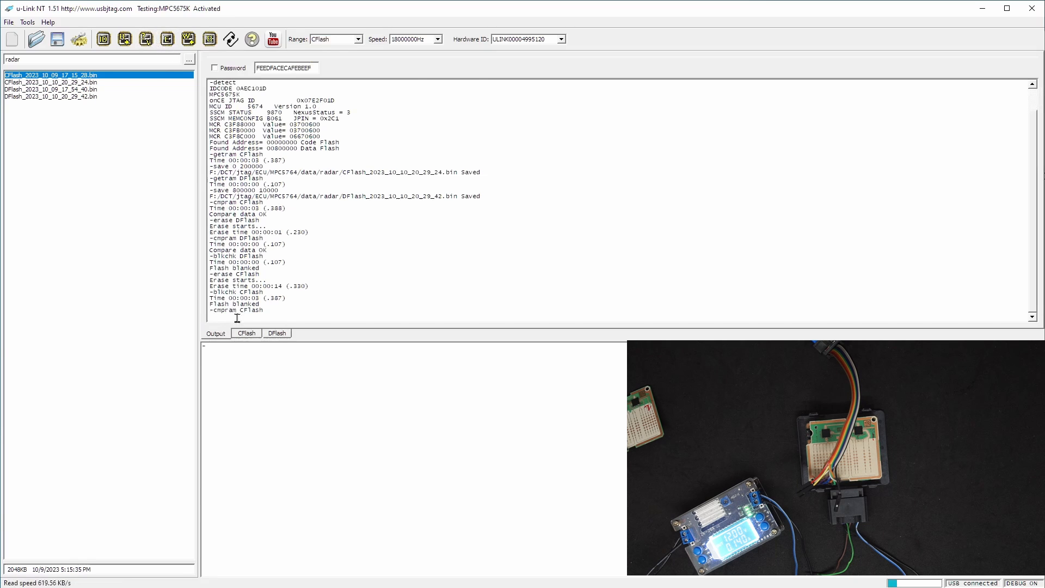
{"action": "left_click", "coordinate": [246, 333]}
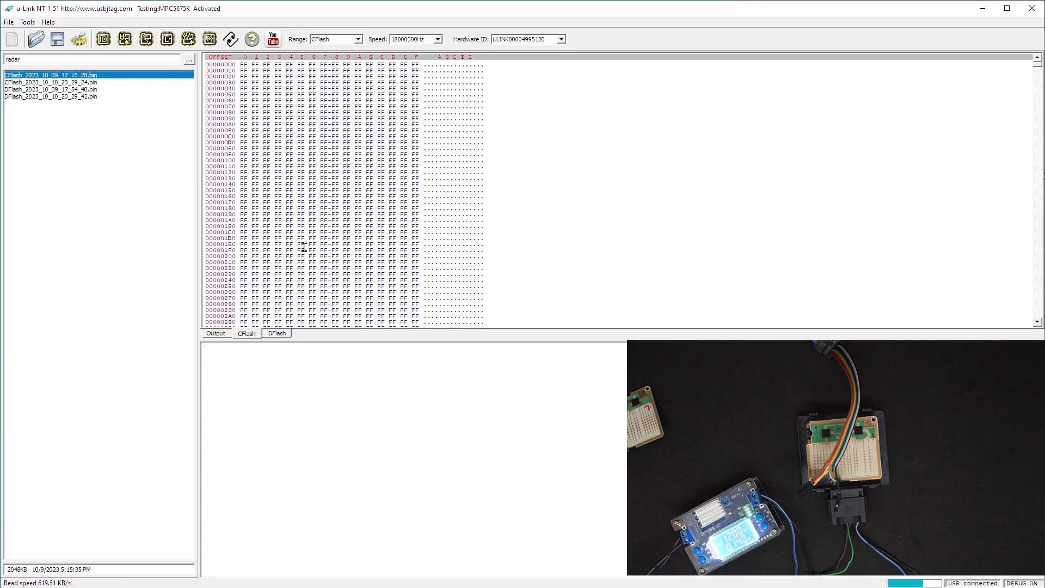
{"action": "left_click", "coordinate": [215, 333]}
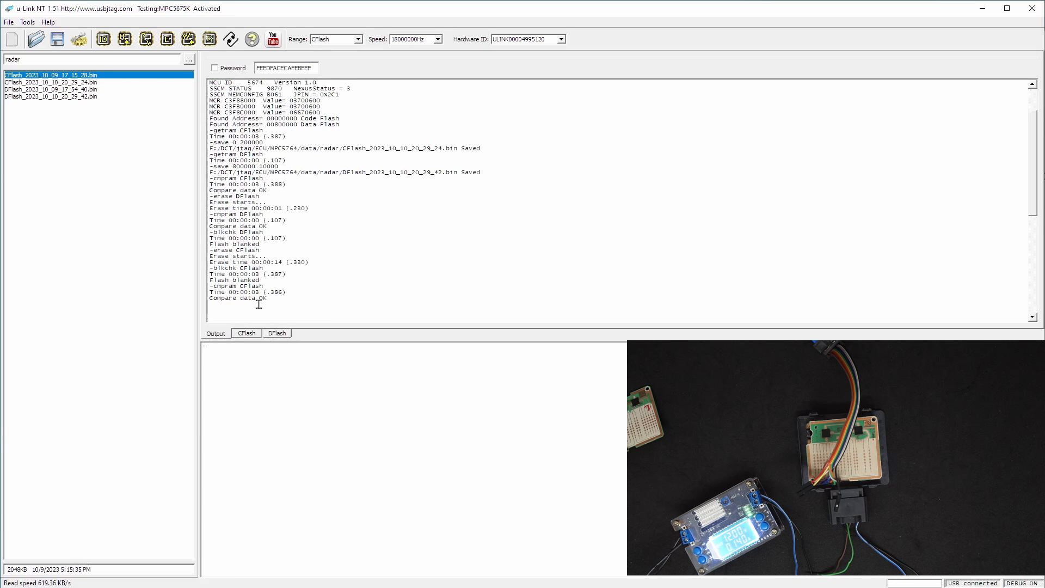
{"action": "mouse_move", "coordinate": [135, 126]}
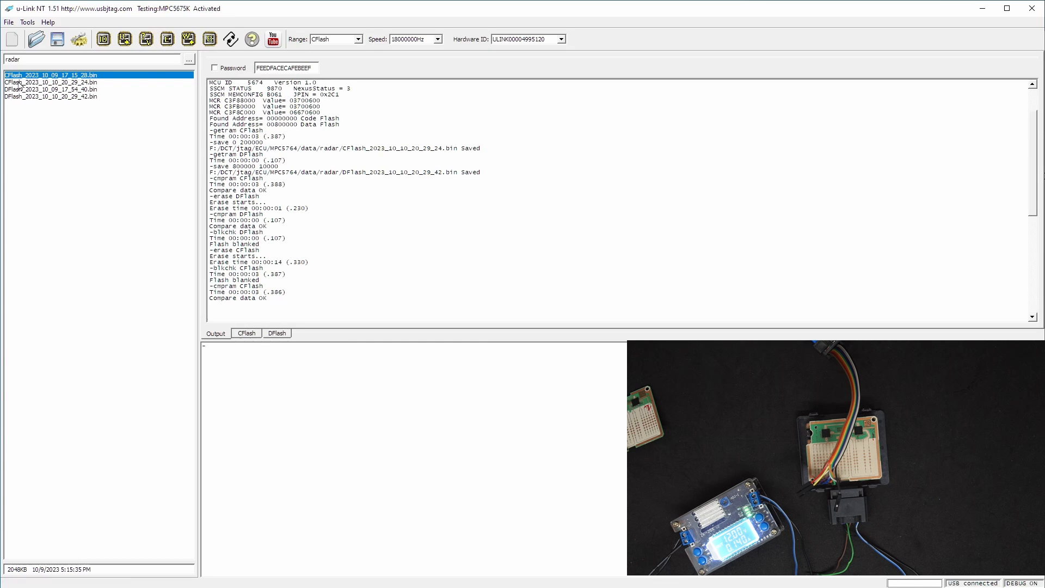
Load the CFlash and DFlash backup files and reprogram the data flash, passing the compare
{"action": "left_click", "coordinate": [51, 82]}
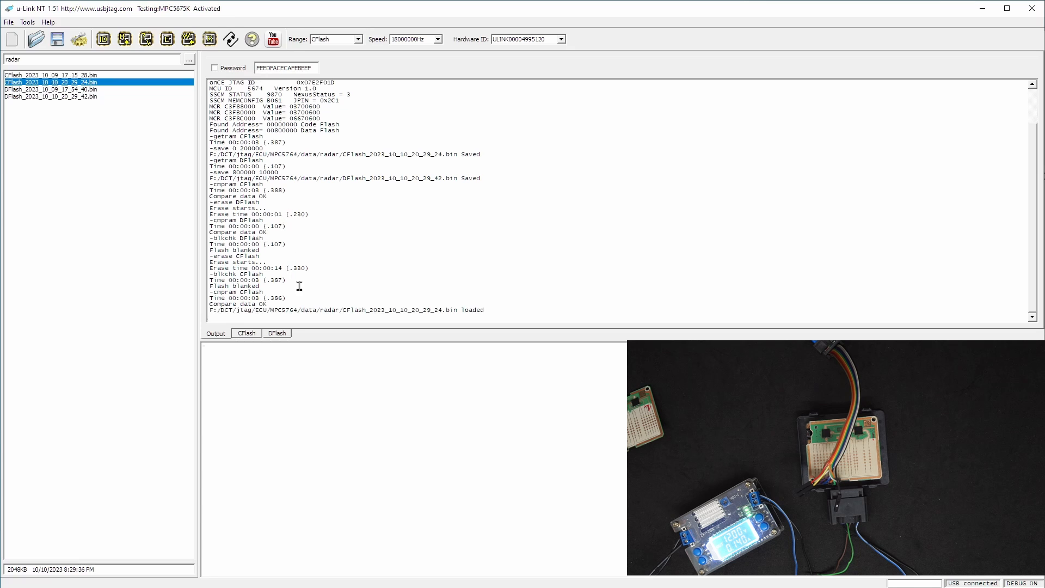
{"action": "mouse_move", "coordinate": [392, 317]}
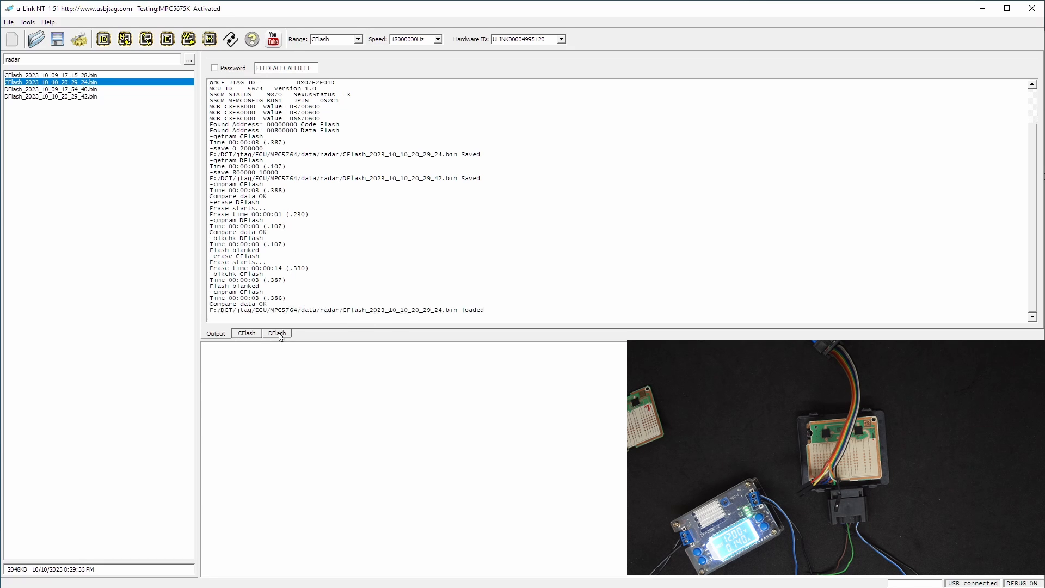
{"action": "left_click", "coordinate": [275, 333]}
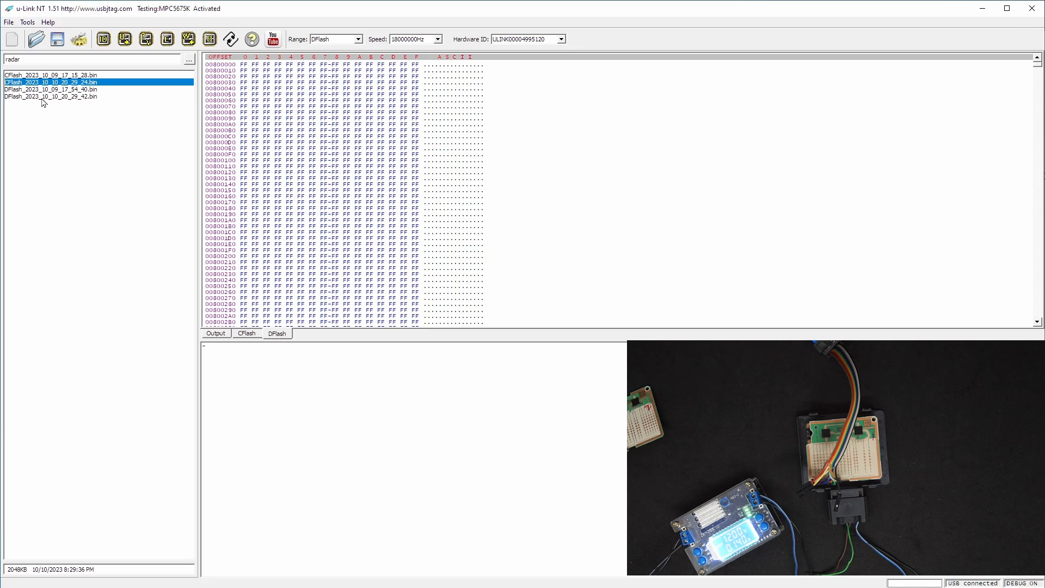
{"action": "left_click", "coordinate": [216, 333]}
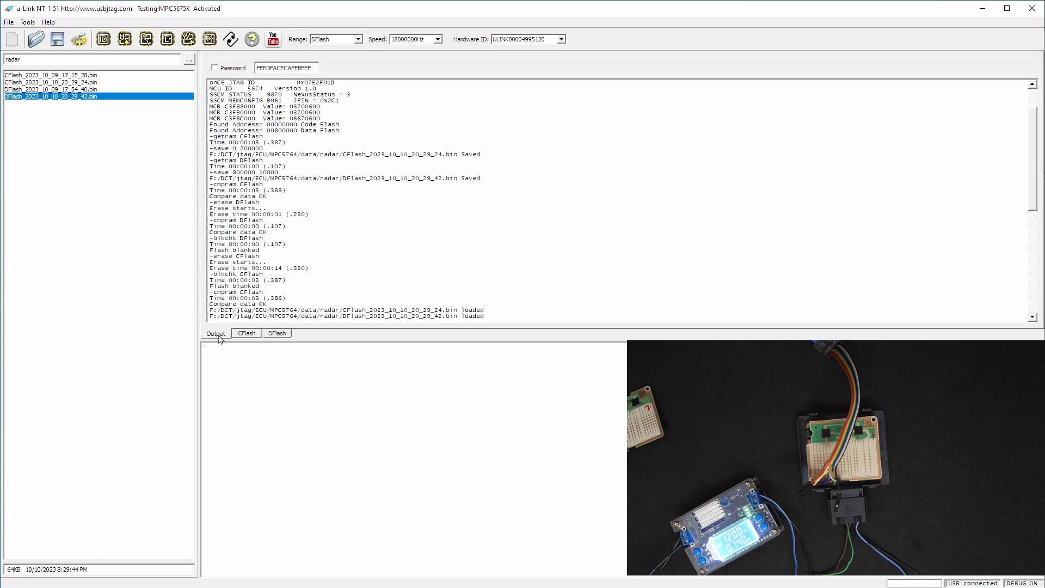
{"action": "scroll", "scroll_direction": "down", "scroll_amount": 3}
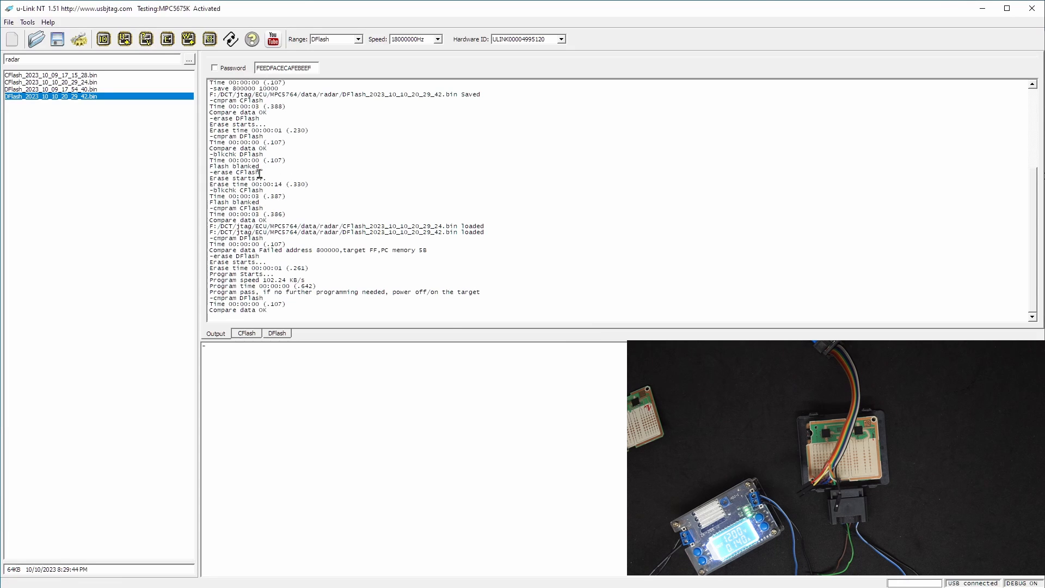
Switch the range to CFlash so the code flash is reprogrammed from its backup
{"action": "left_click", "coordinate": [357, 39]}
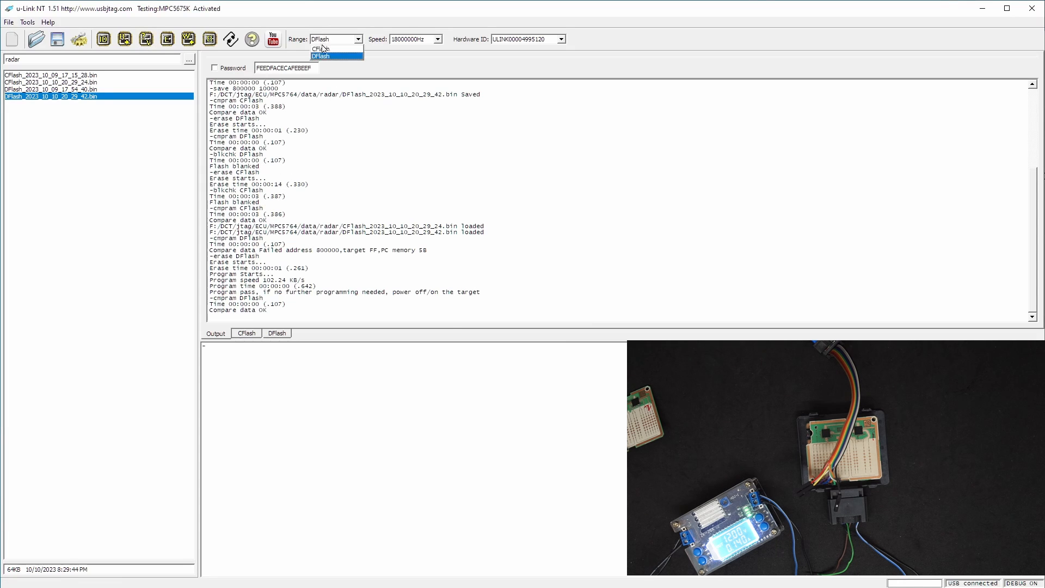
{"action": "left_click", "coordinate": [320, 48]}
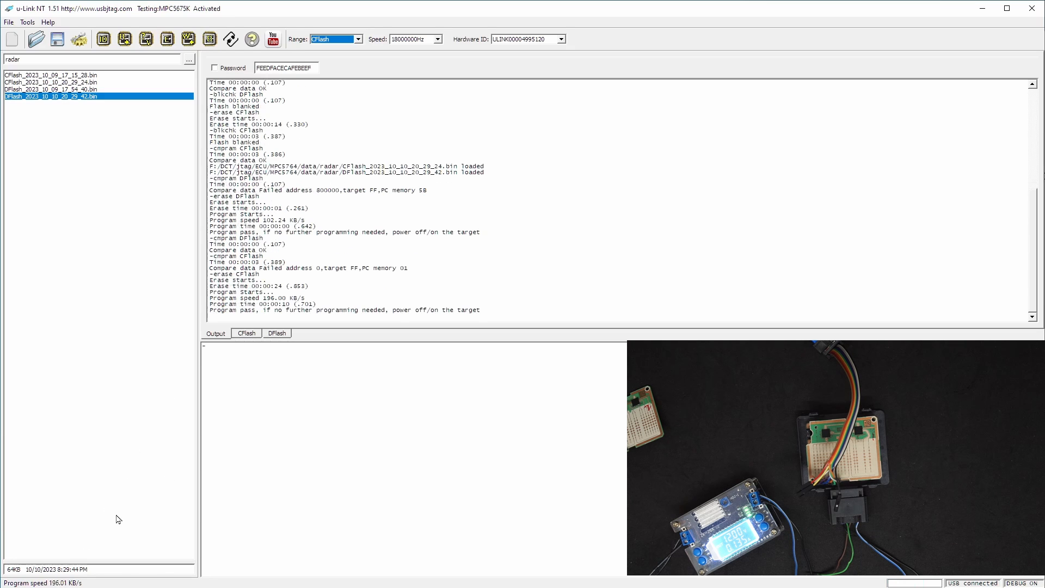
{"action": "mouse_move", "coordinate": [265, 305]}
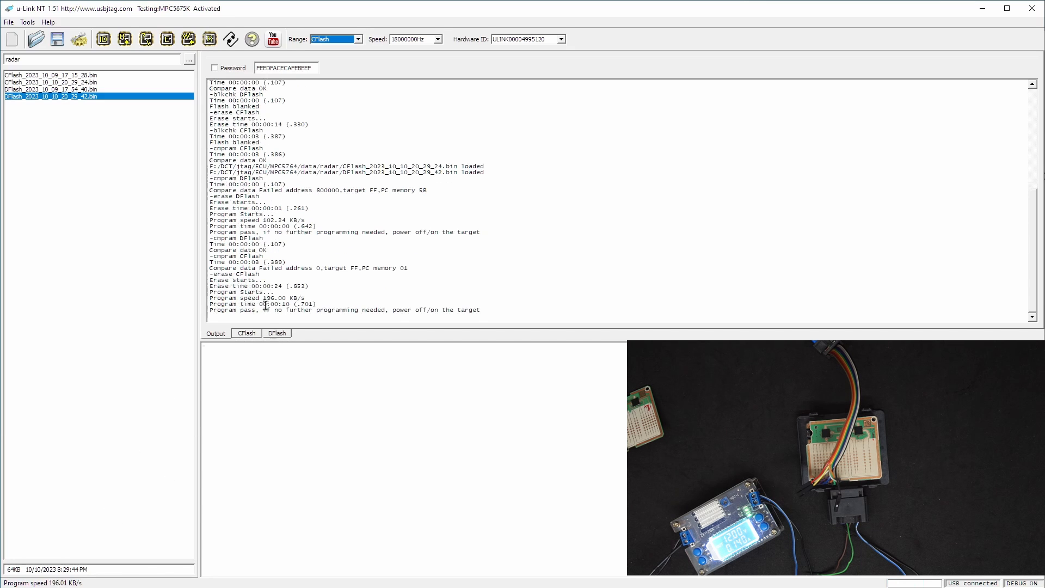
{"action": "mouse_move", "coordinate": [207, 261]}
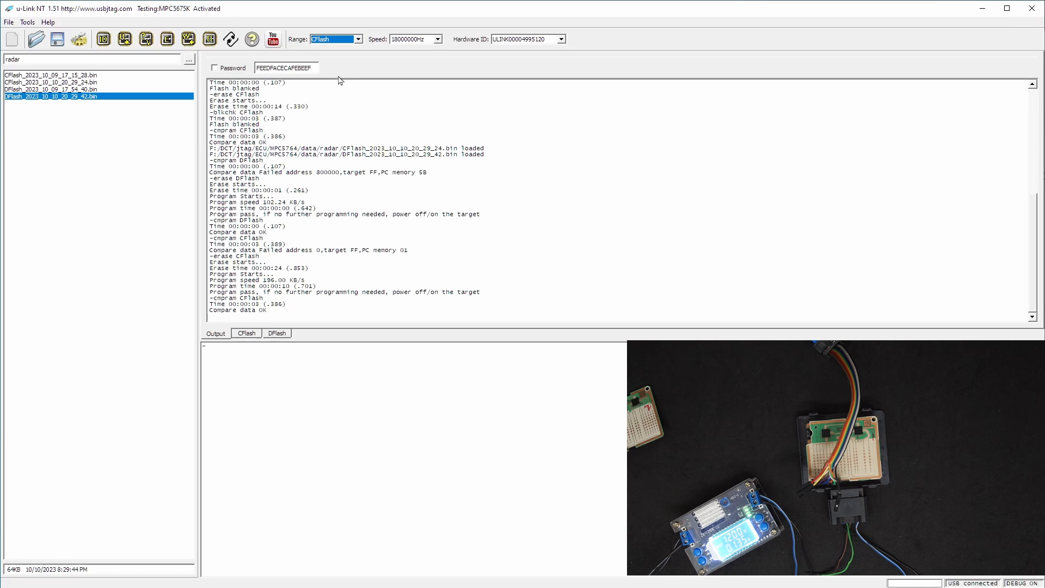
{"action": "mouse_move", "coordinate": [331, 72]}
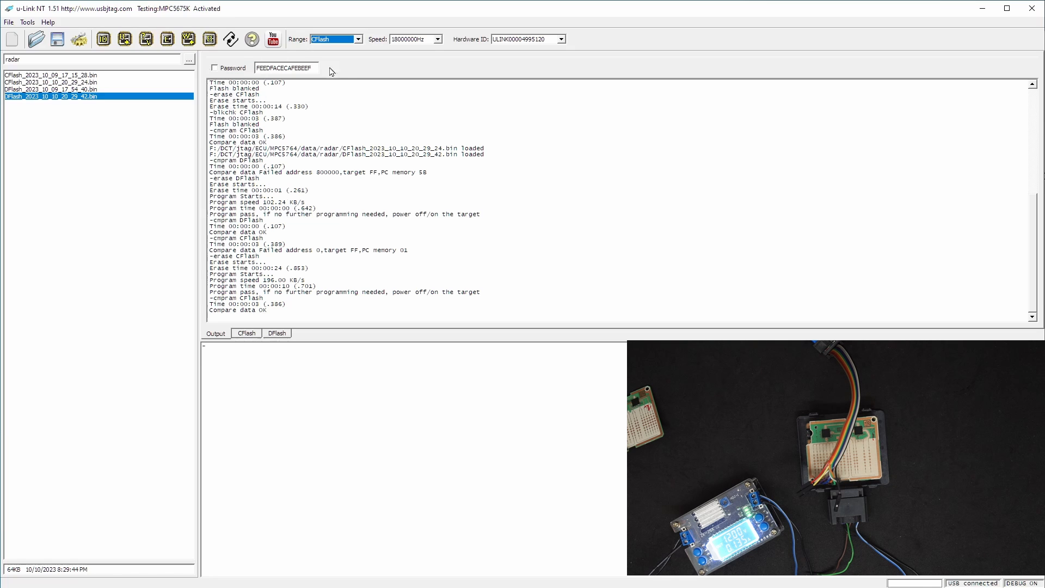